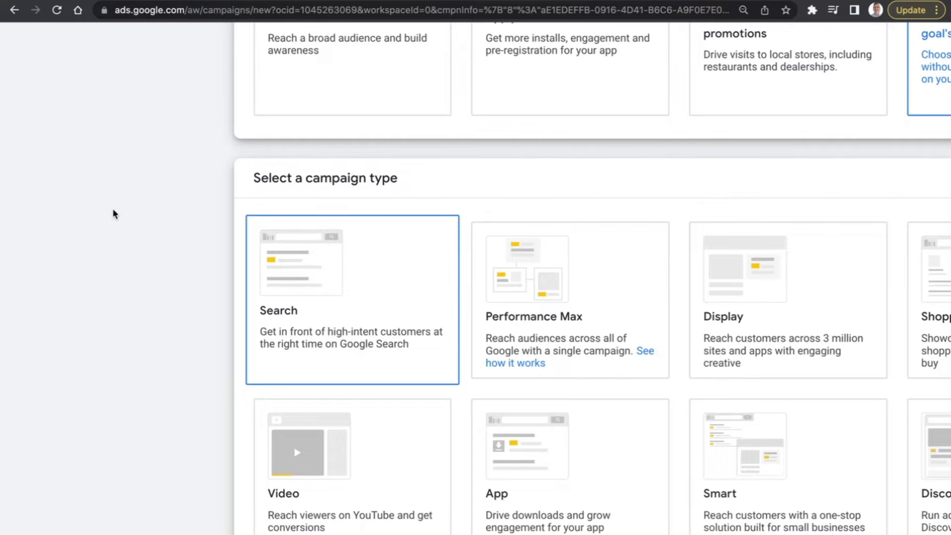
mouse_move(181, 299)
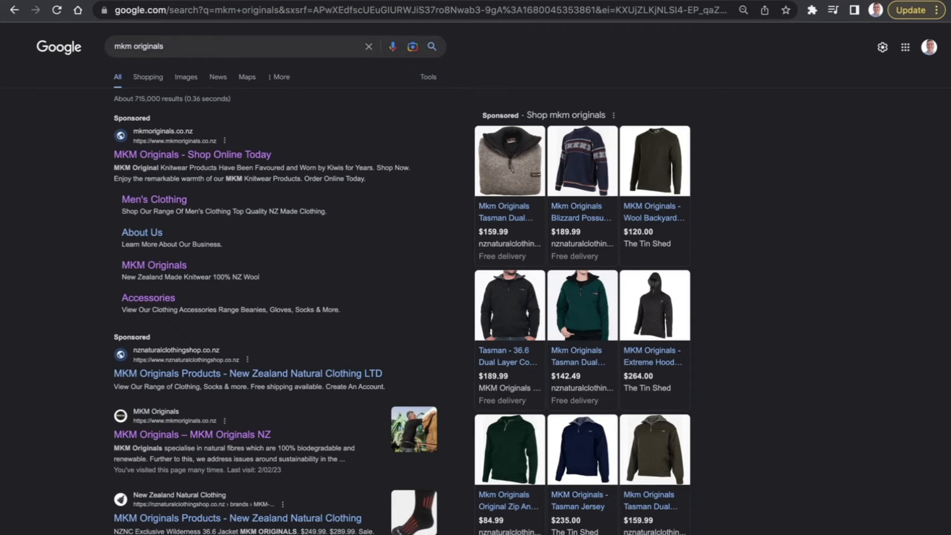
mouse_move(92, 62)
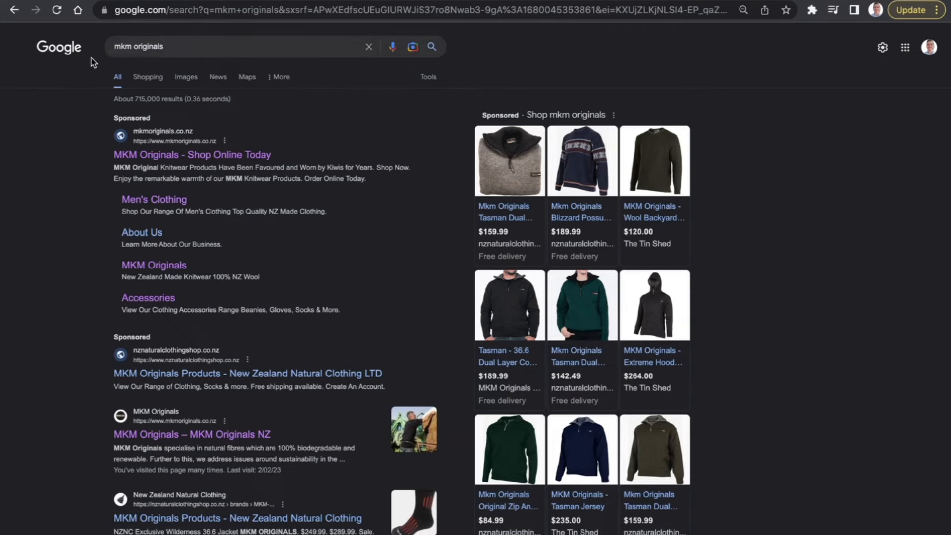
mouse_move(95, 174)
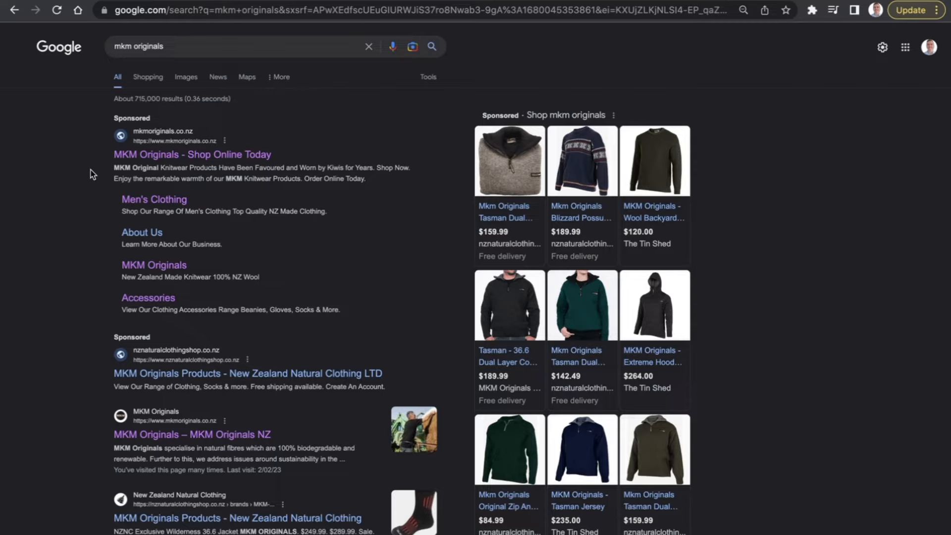
mouse_move(128, 72)
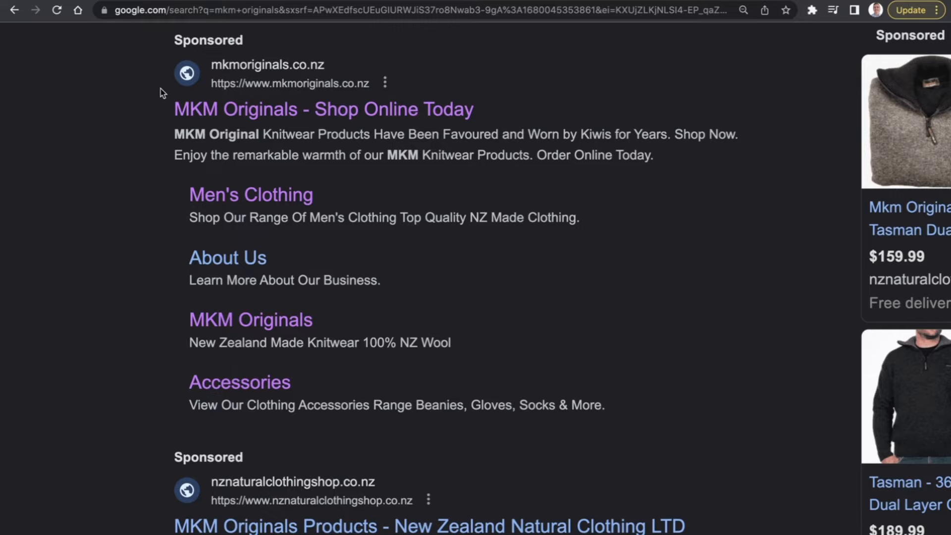
mouse_move(125, 158)
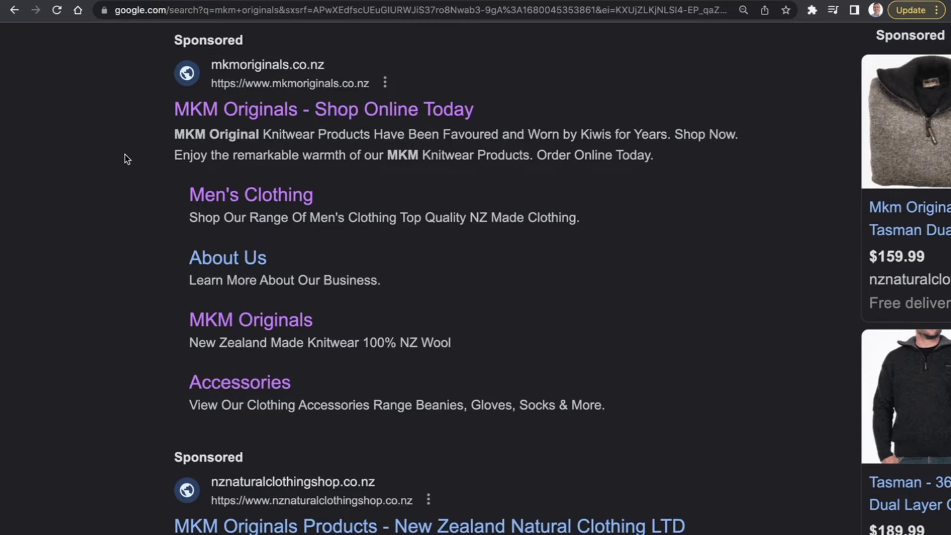
mouse_move(276, 126)
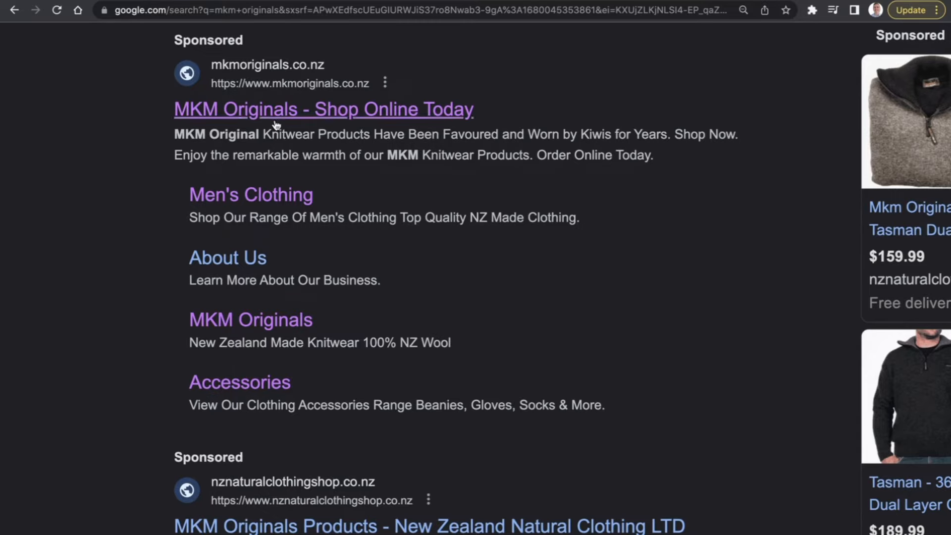
mouse_move(383, 64)
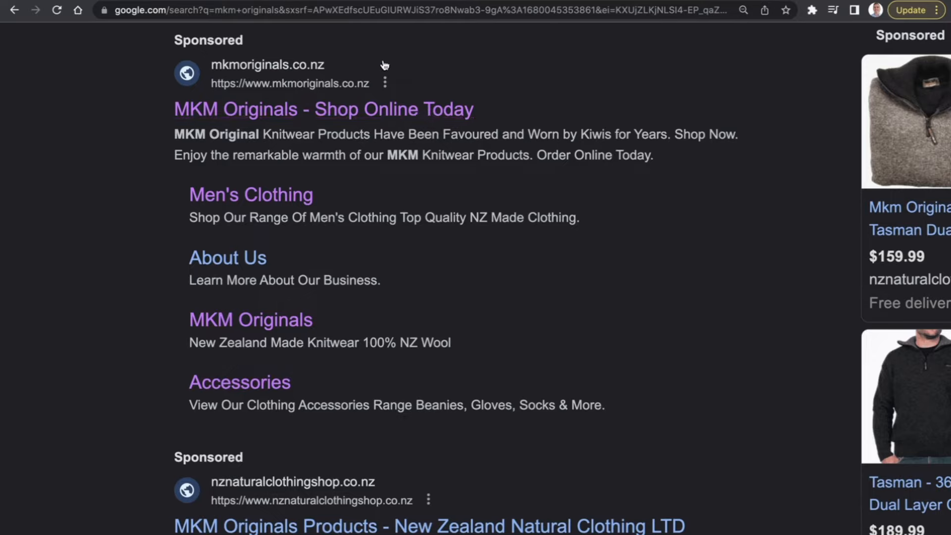
mouse_move(514, 107)
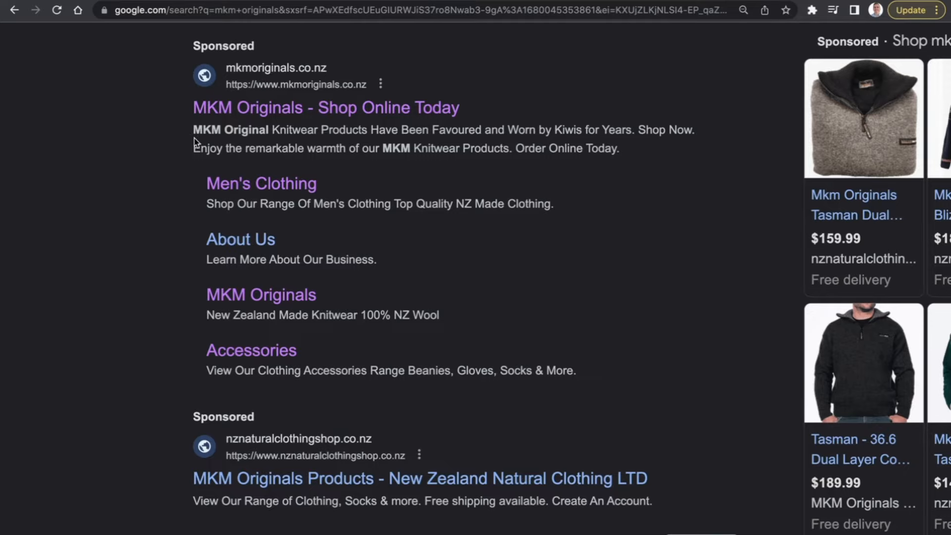
mouse_move(313, 147)
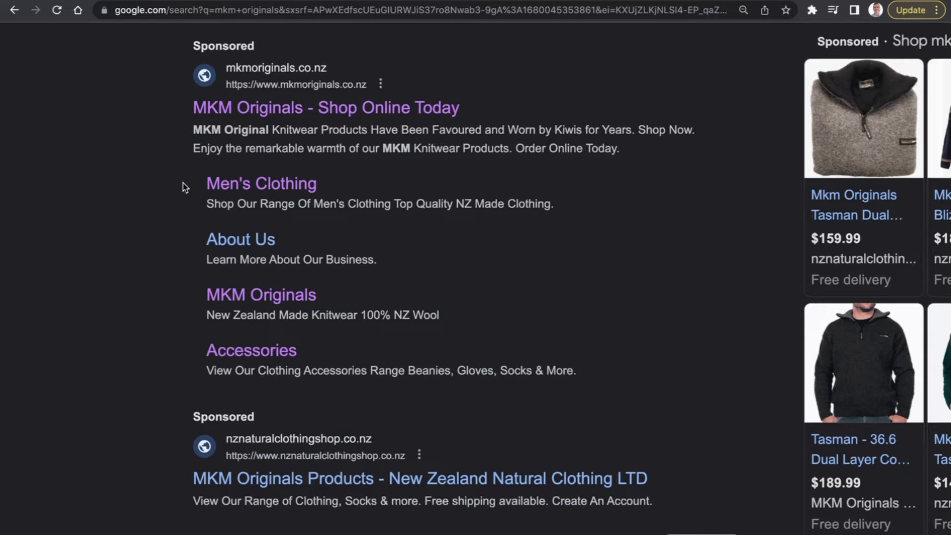
mouse_move(200, 182)
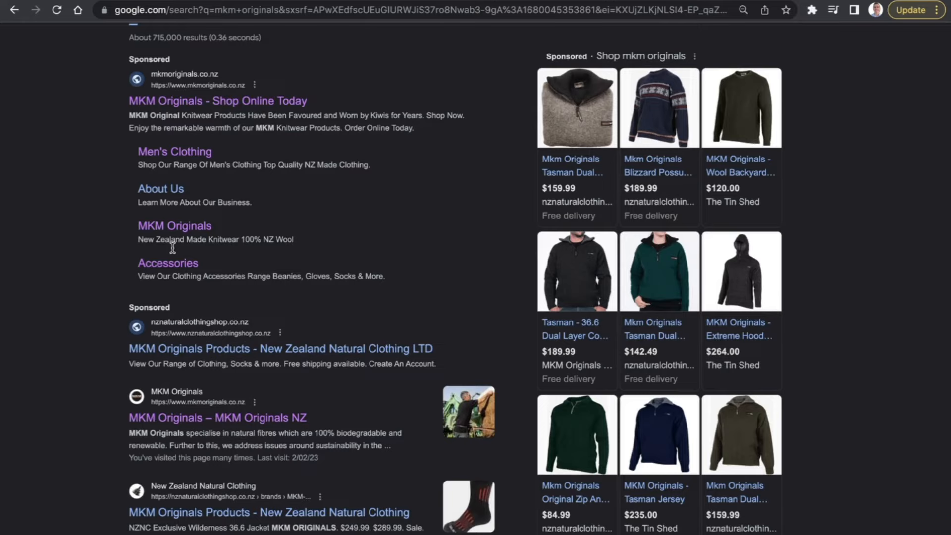
scroll(up, 3)
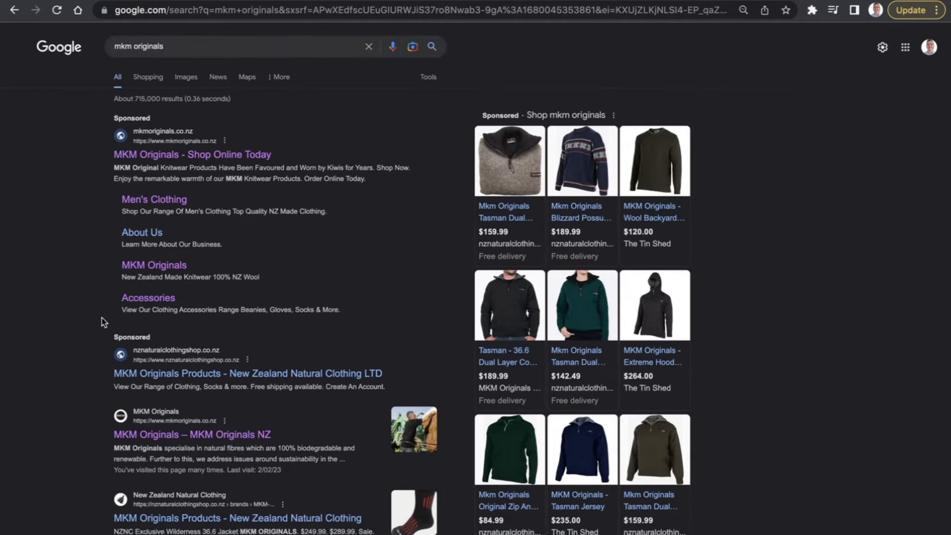
mouse_move(21, 194)
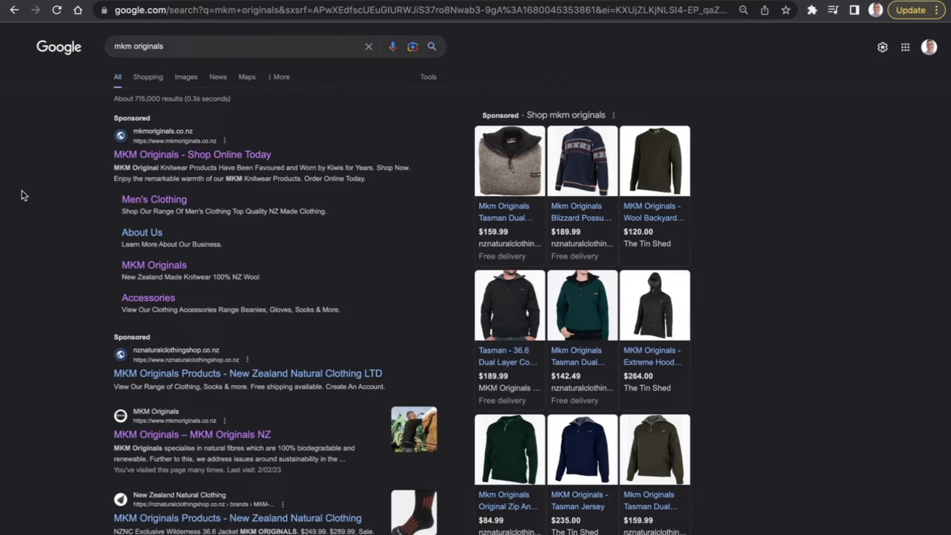
mouse_move(866, 313)
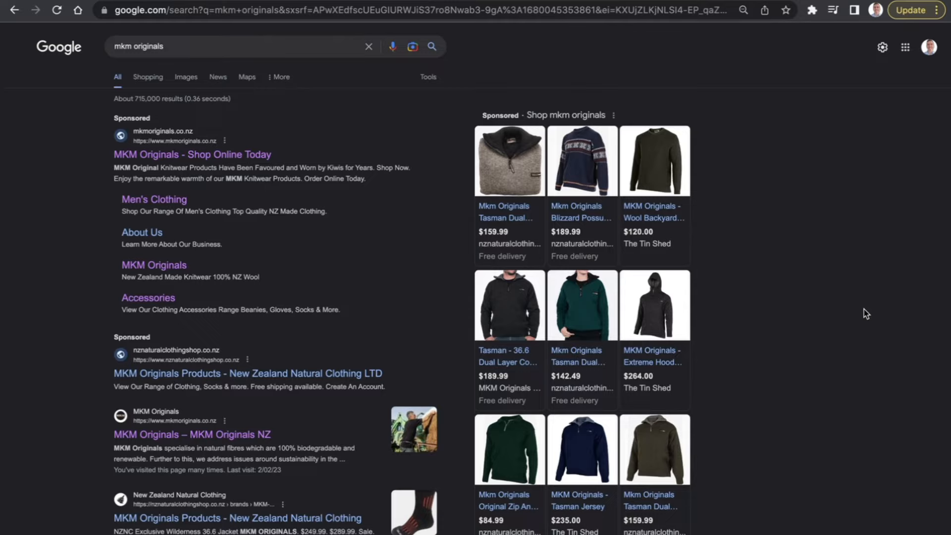
mouse_move(828, 188)
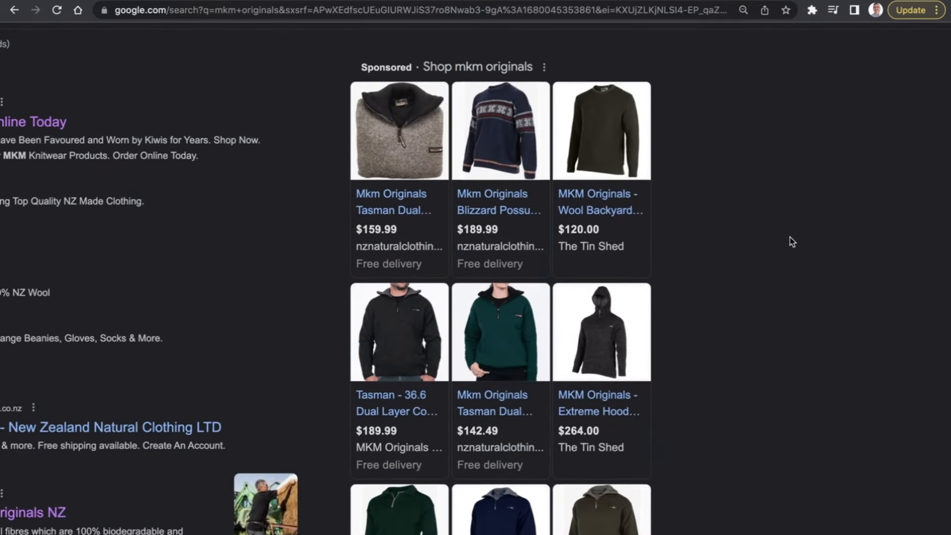
mouse_move(753, 167)
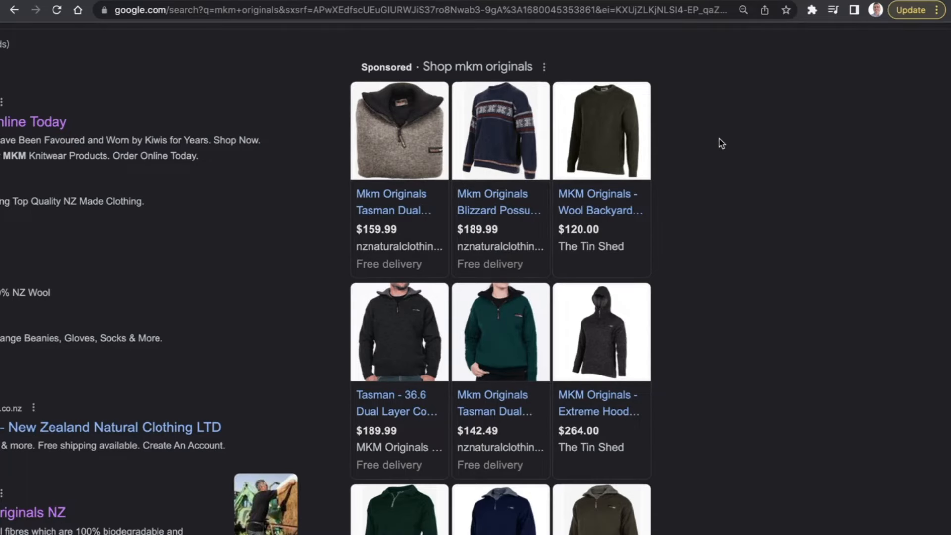
mouse_move(685, 235)
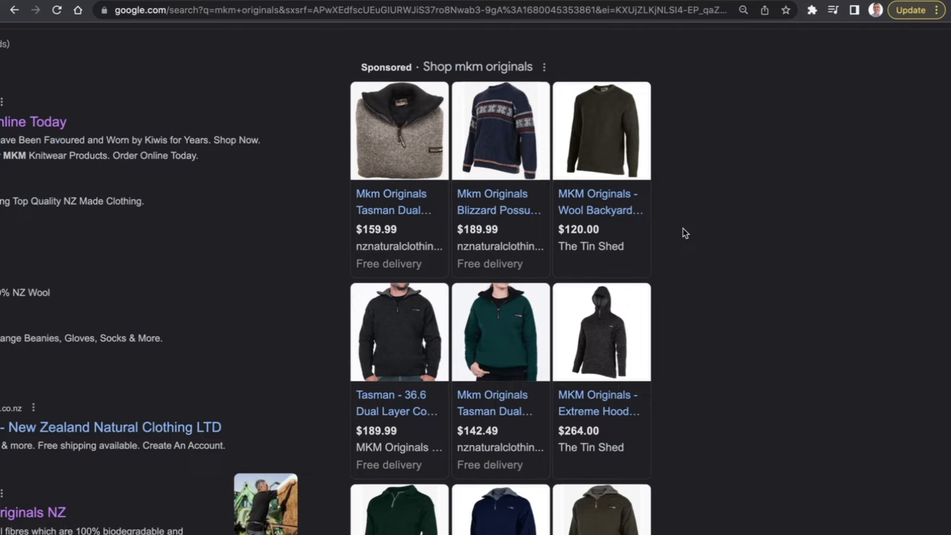
mouse_move(710, 231)
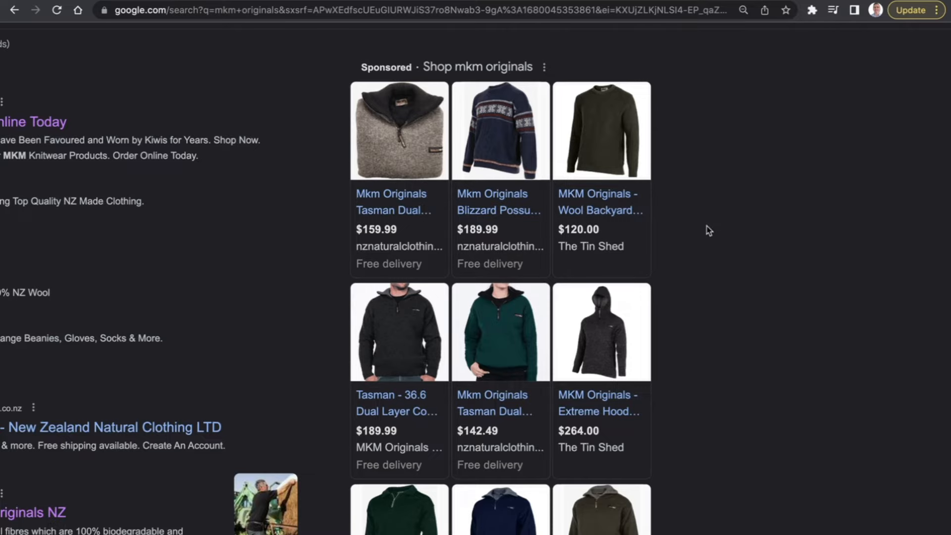
mouse_move(696, 245)
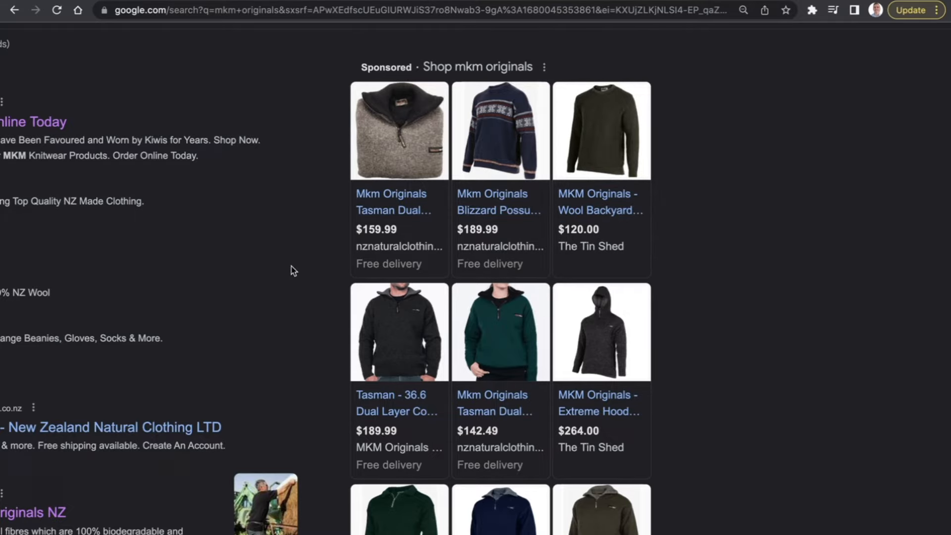
mouse_move(329, 272)
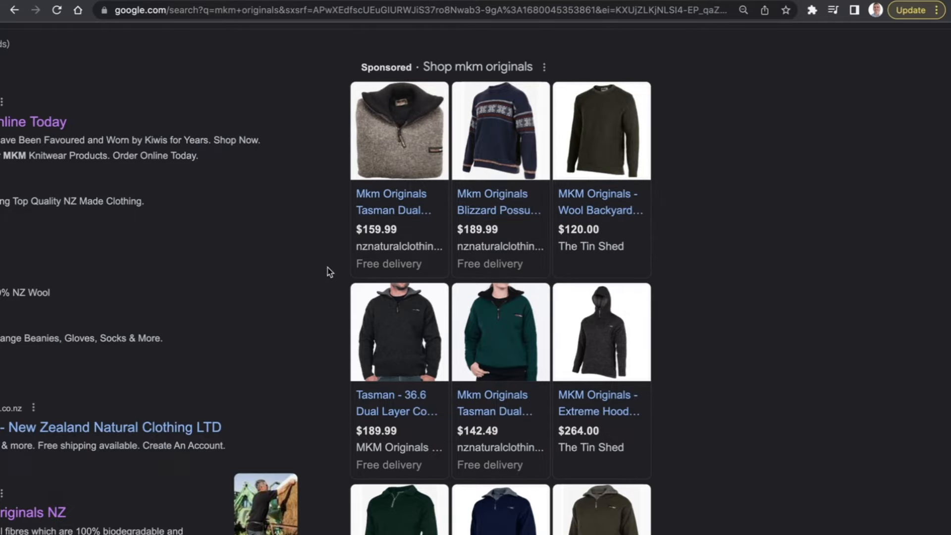
mouse_move(343, 268)
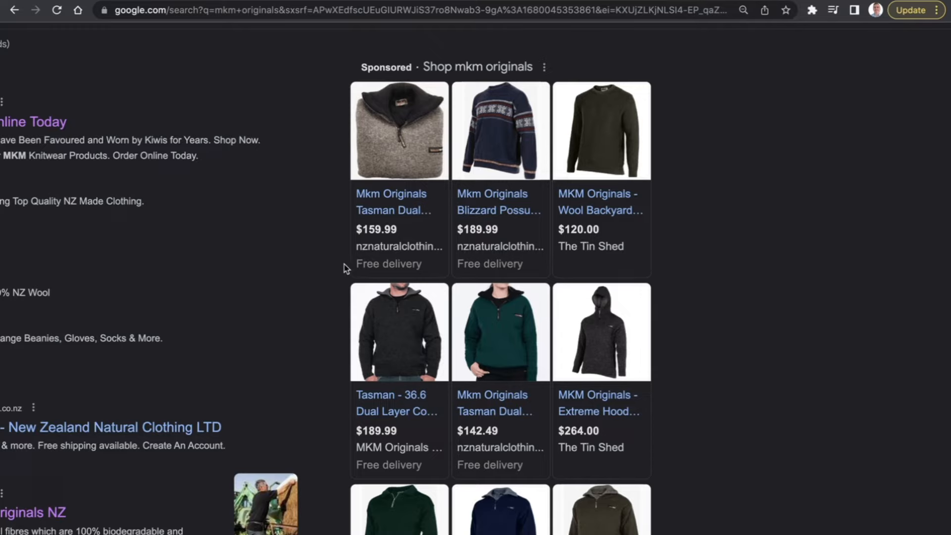
mouse_move(335, 272)
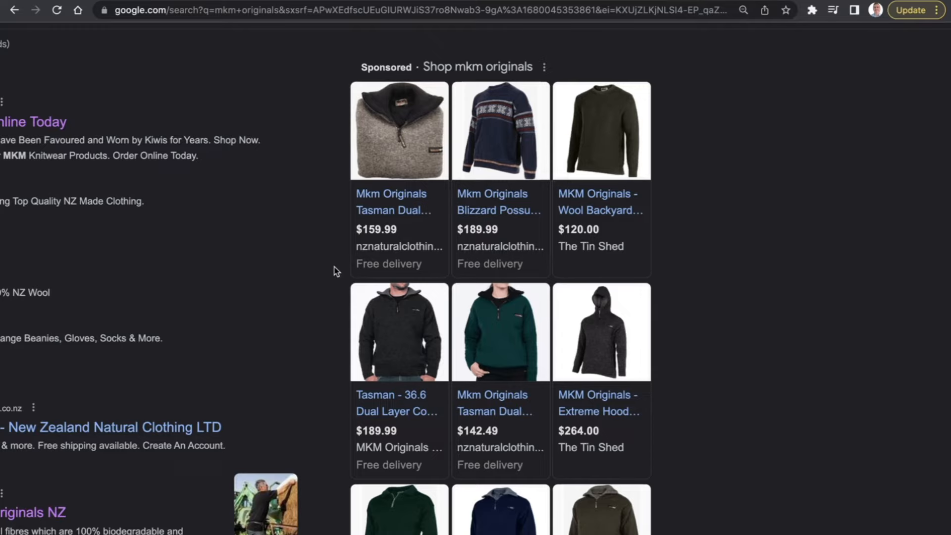
mouse_move(738, 231)
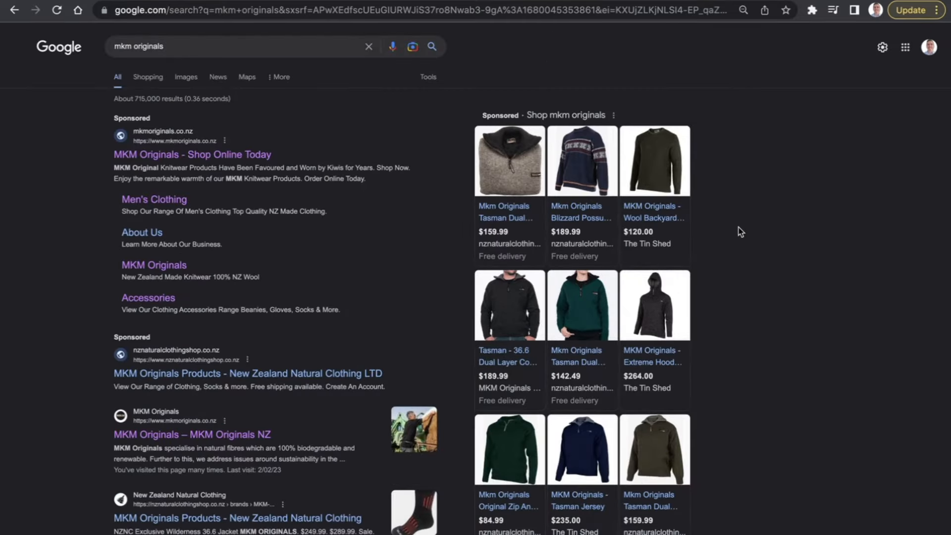
scroll(down, 3)
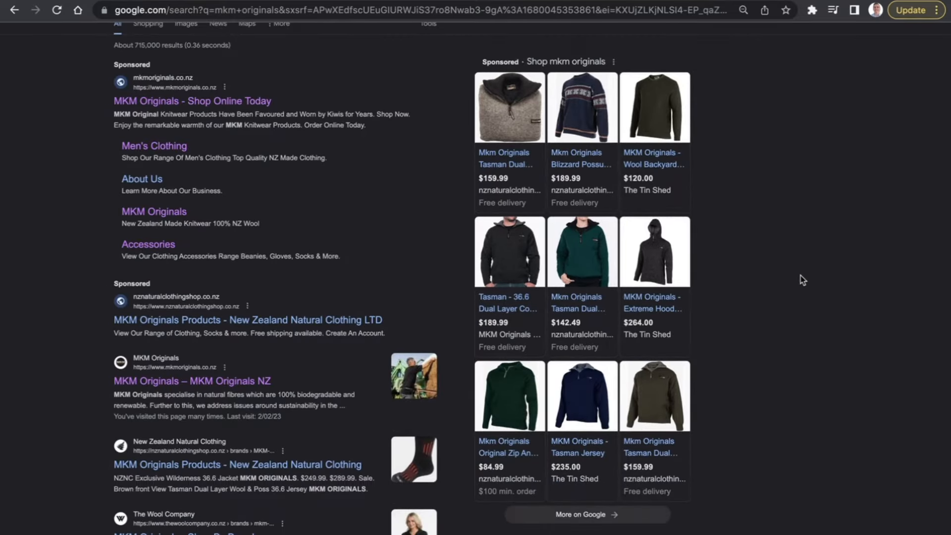
scroll(down, 3)
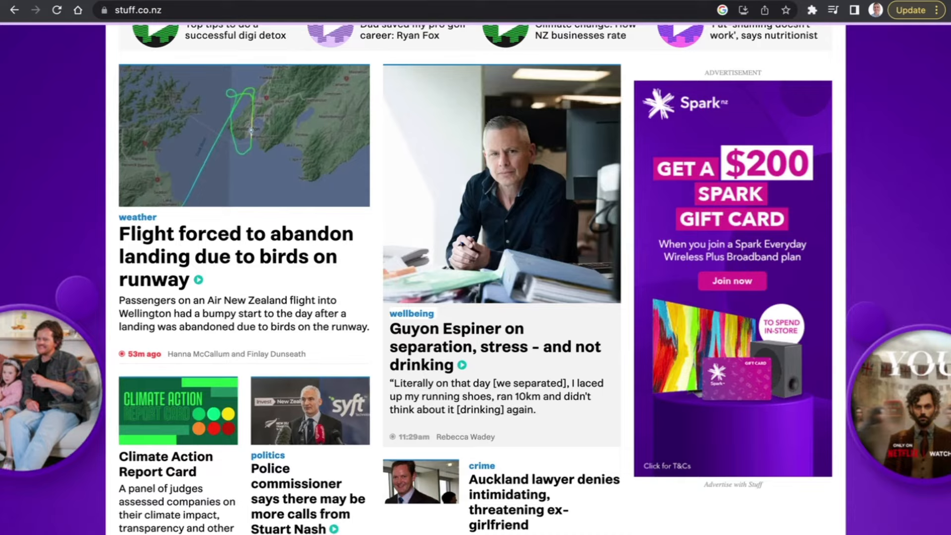
mouse_move(626, 369)
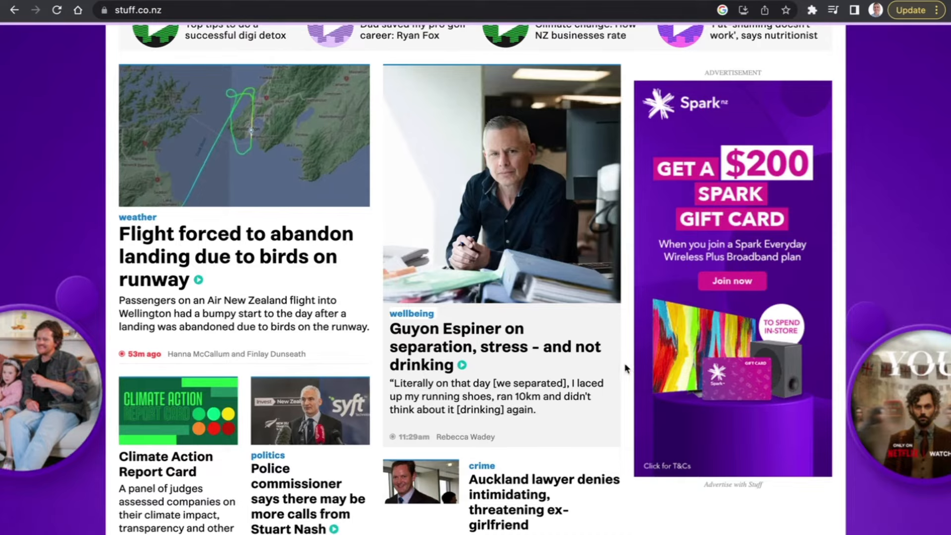
mouse_move(802, 274)
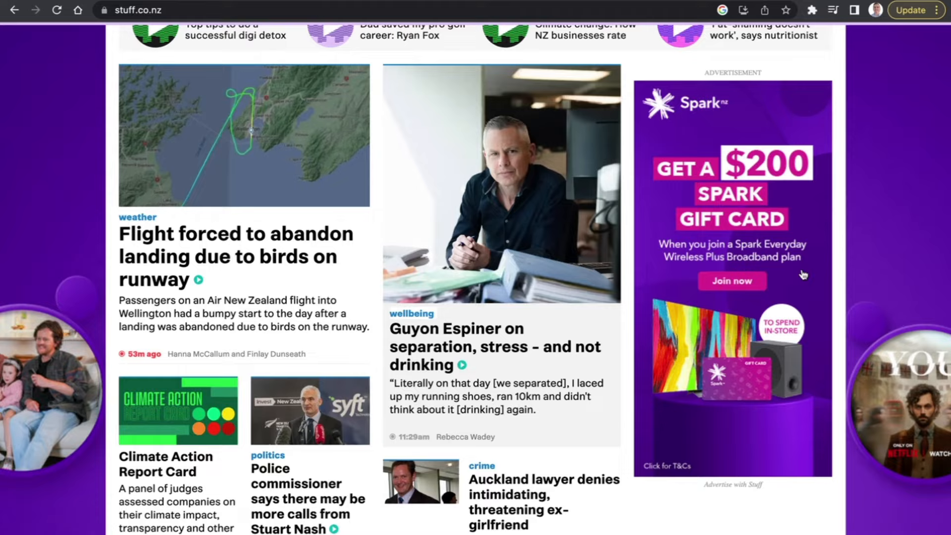
mouse_move(805, 275)
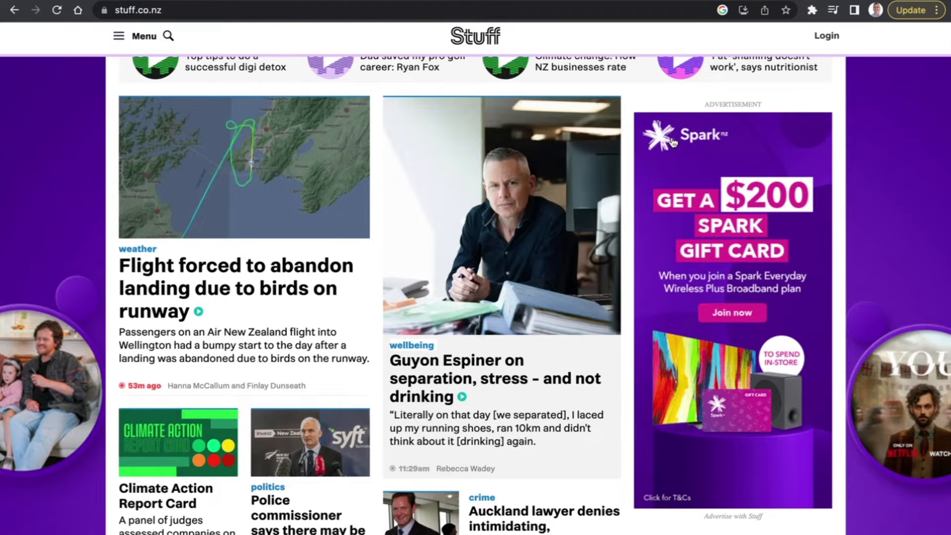
mouse_move(772, 133)
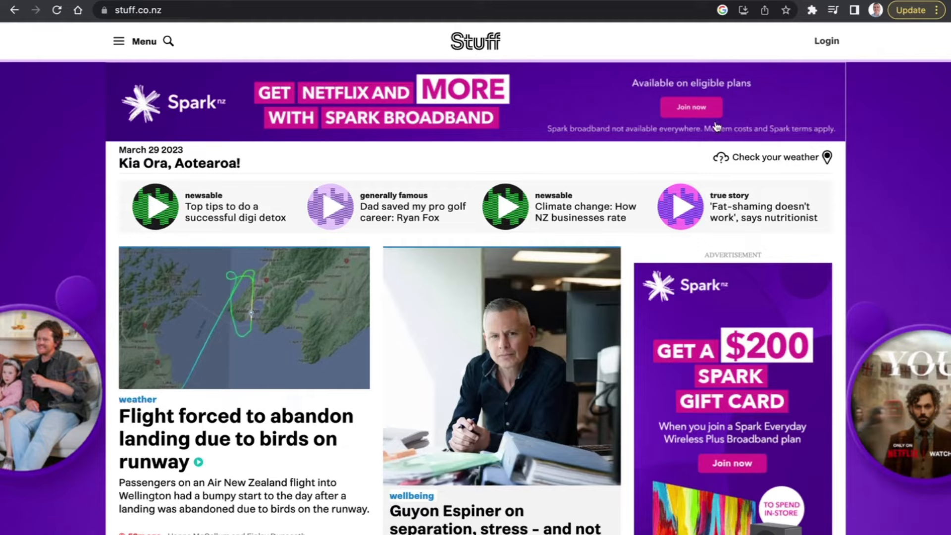
mouse_move(408, 172)
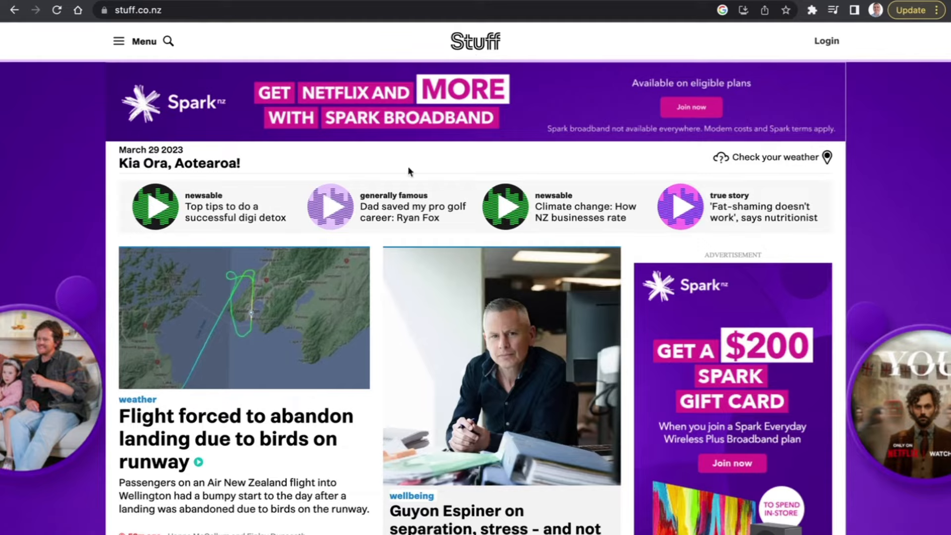
scroll(down, 3)
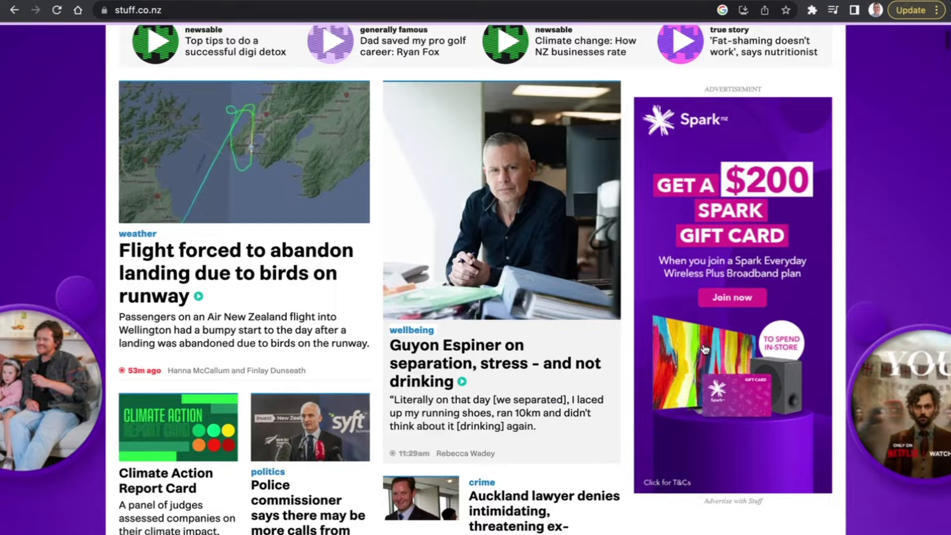
scroll(down, 3)
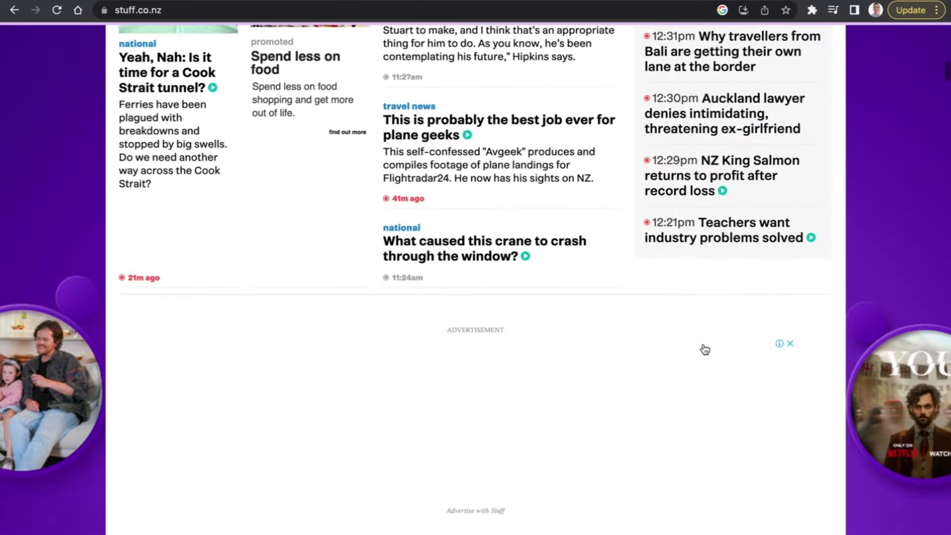
scroll(down, 3)
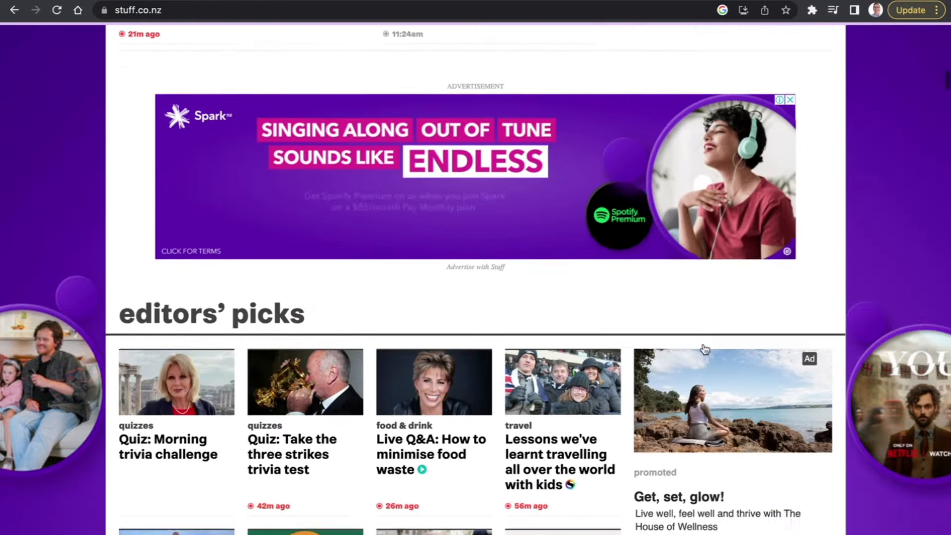
scroll(down, 3)
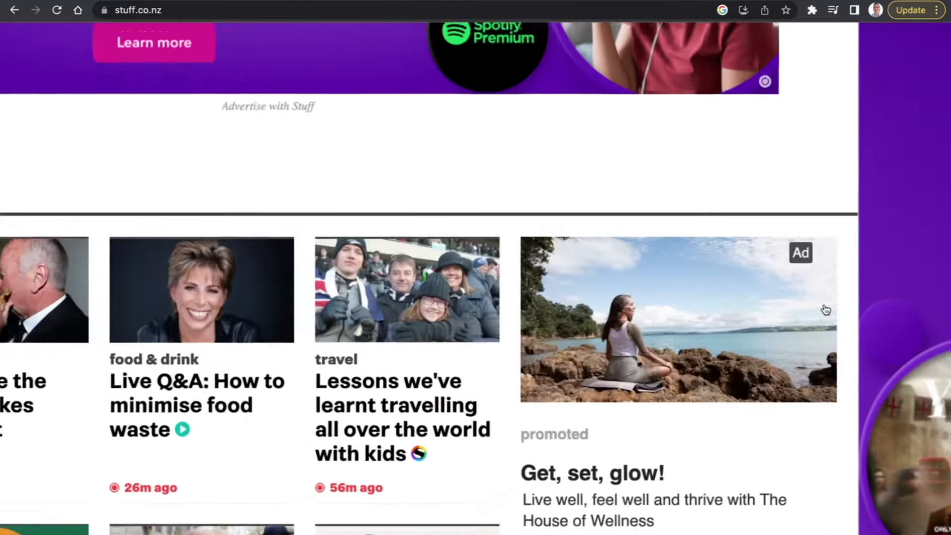
scroll(down, 3)
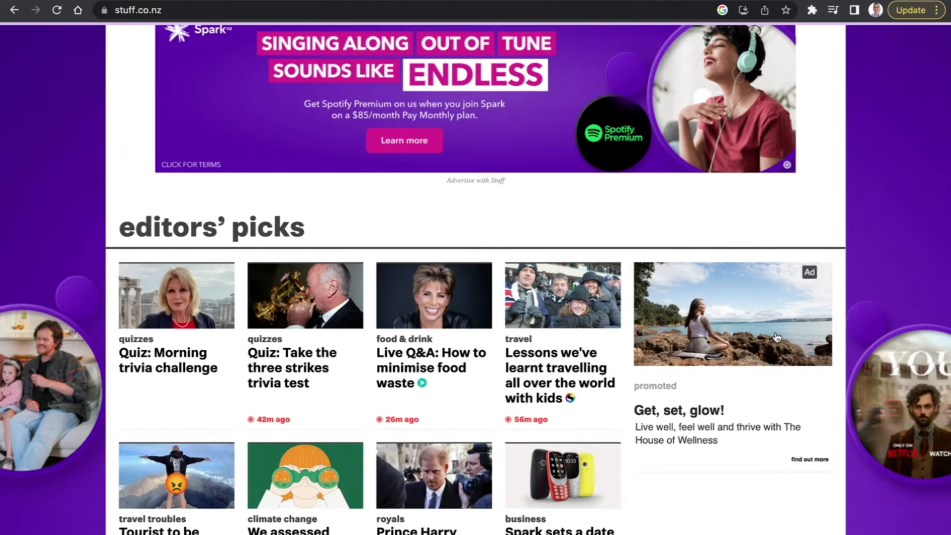
scroll(up, 3)
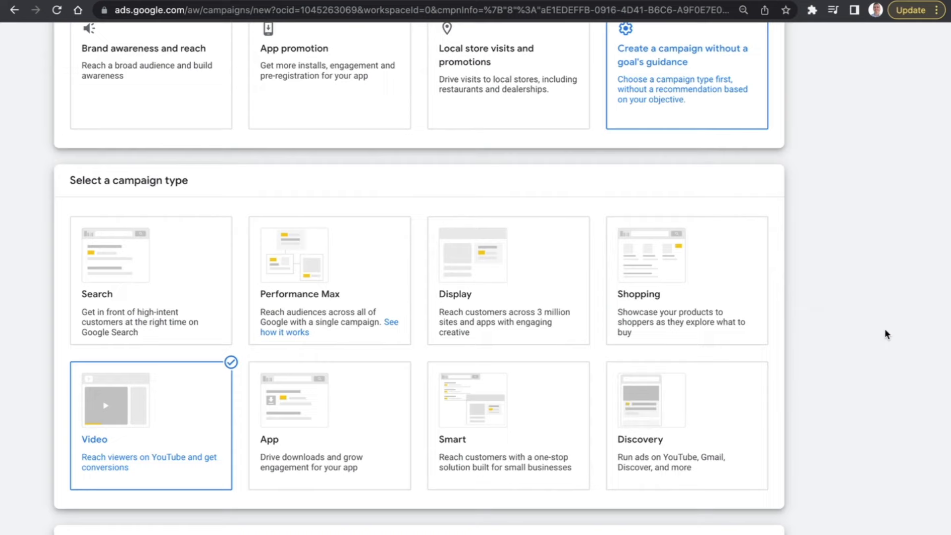
scroll(up, 3)
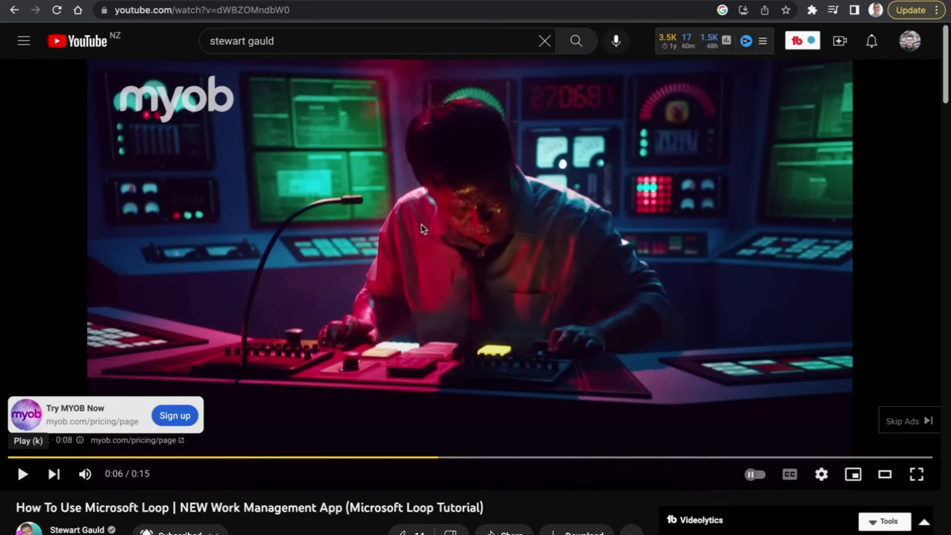
mouse_move(174, 182)
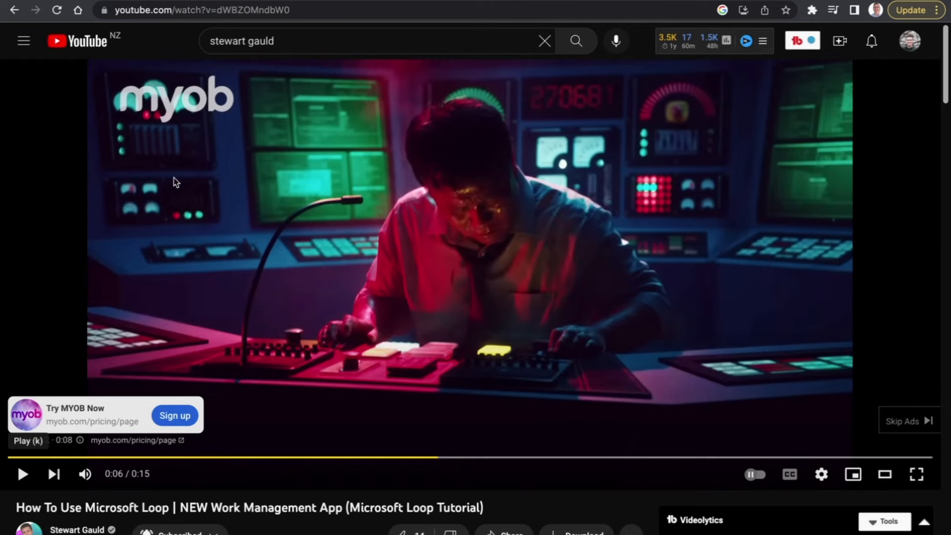
mouse_move(426, 177)
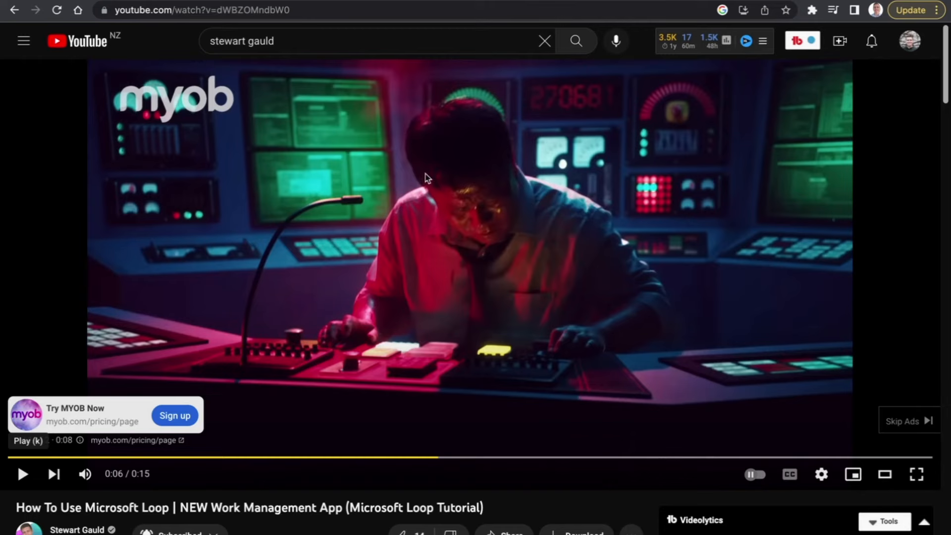
mouse_move(326, 203)
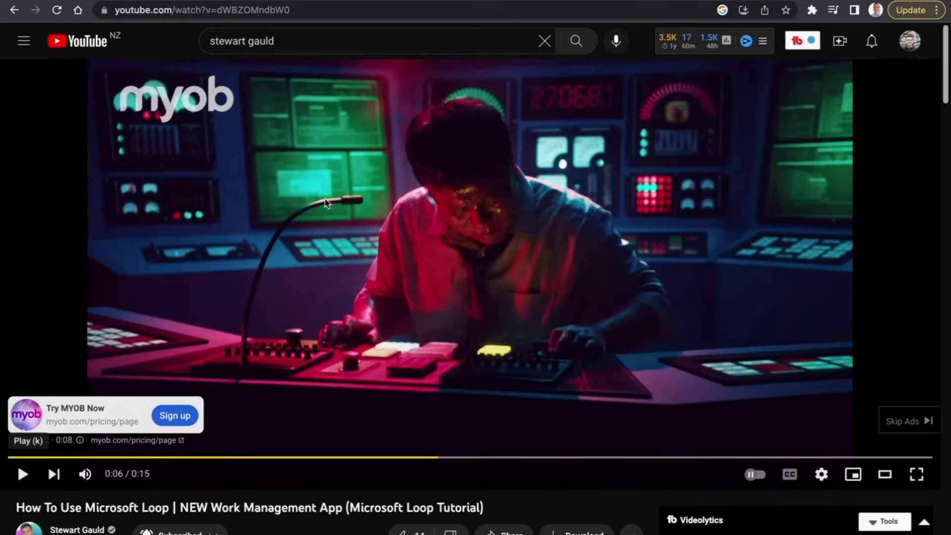
scroll(down, 3)
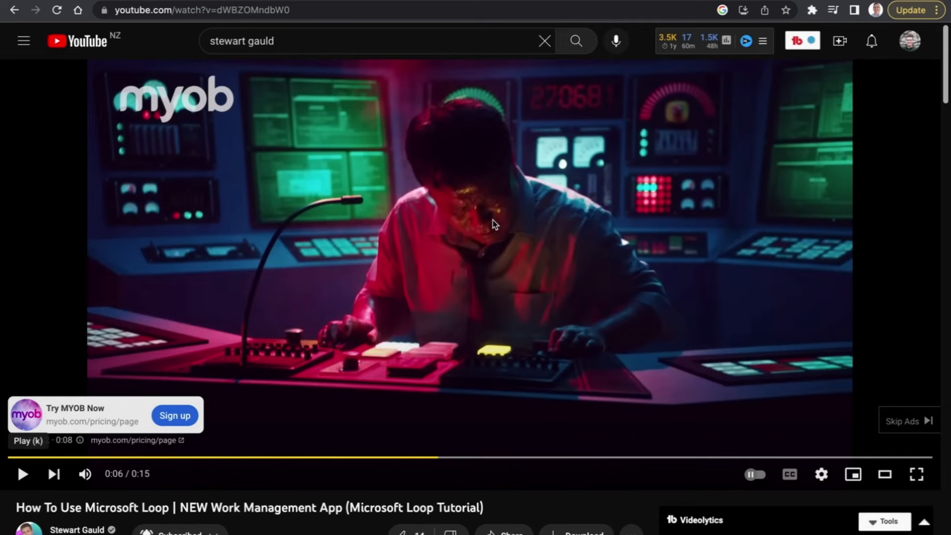
mouse_move(474, 264)
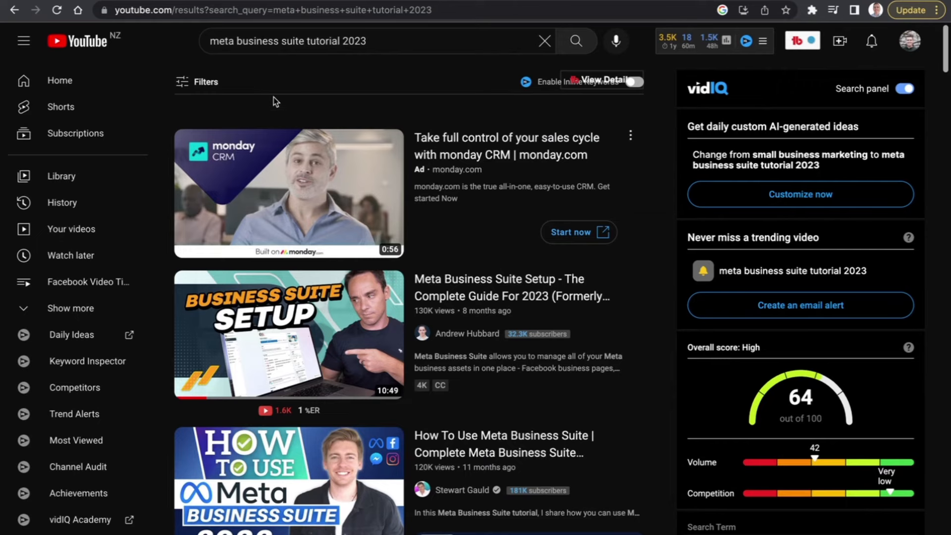
mouse_move(398, 118)
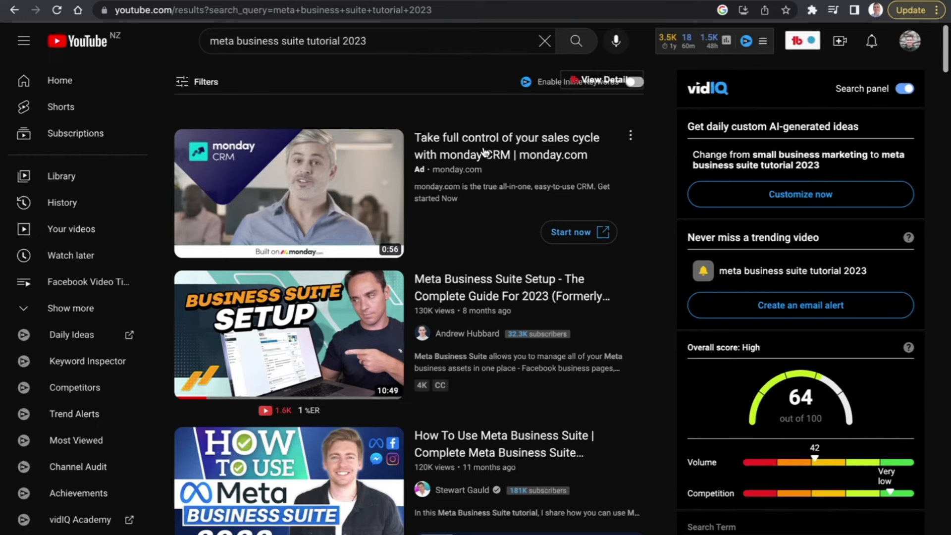
mouse_move(418, 99)
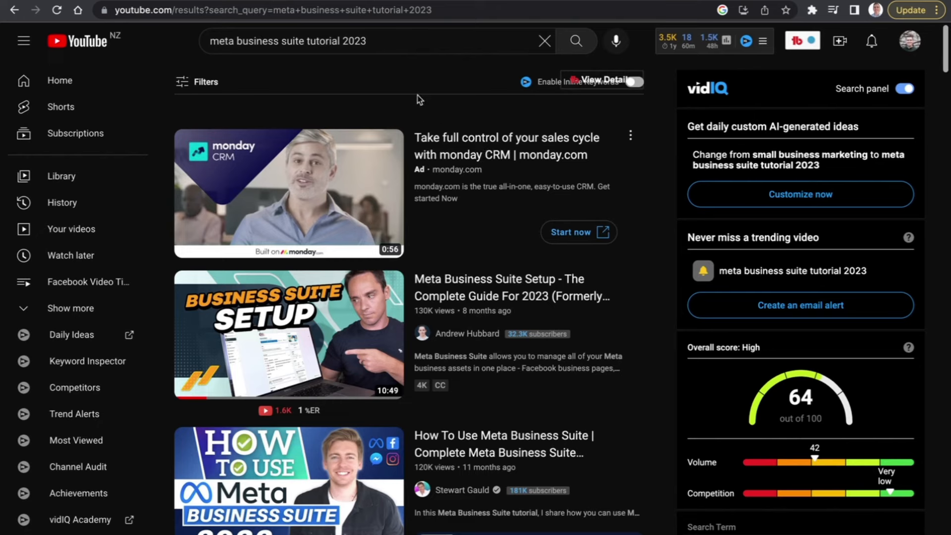